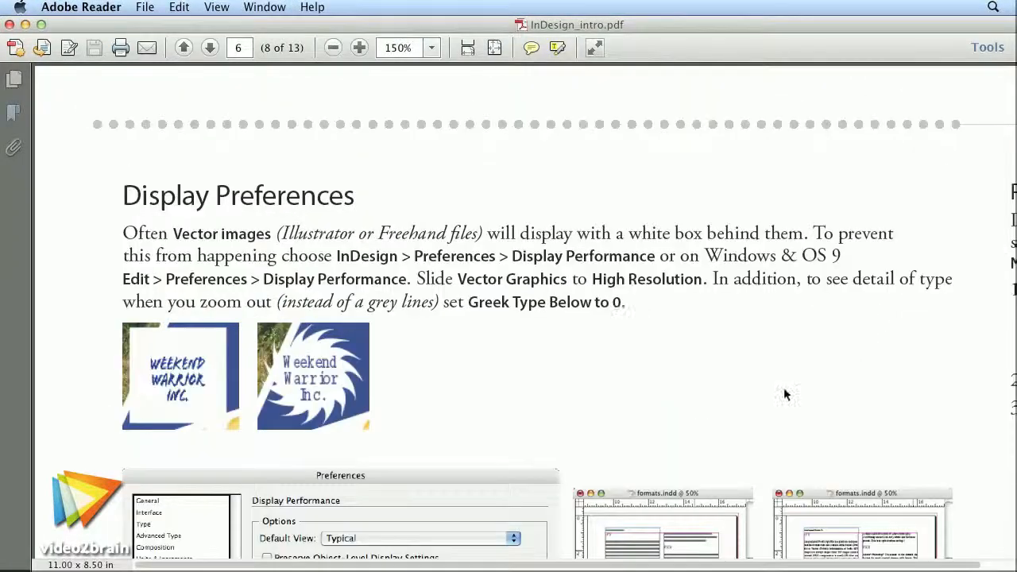
Scroll the Display Preferences PDF page, then bring the Sample Buttons and Forms library beside the form
scroll("down", 3)
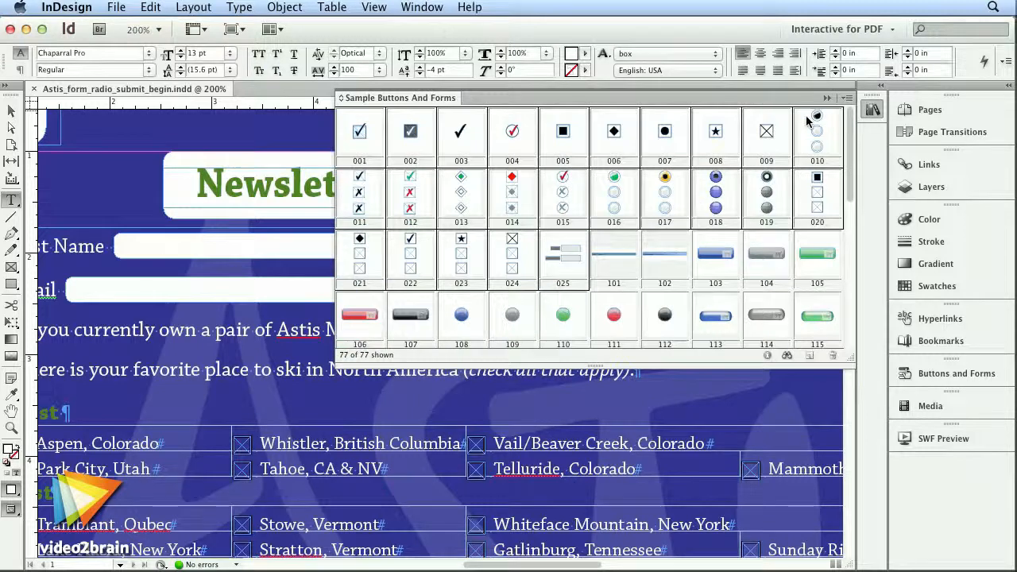
left_click_drag(614, 131, 268, 245)
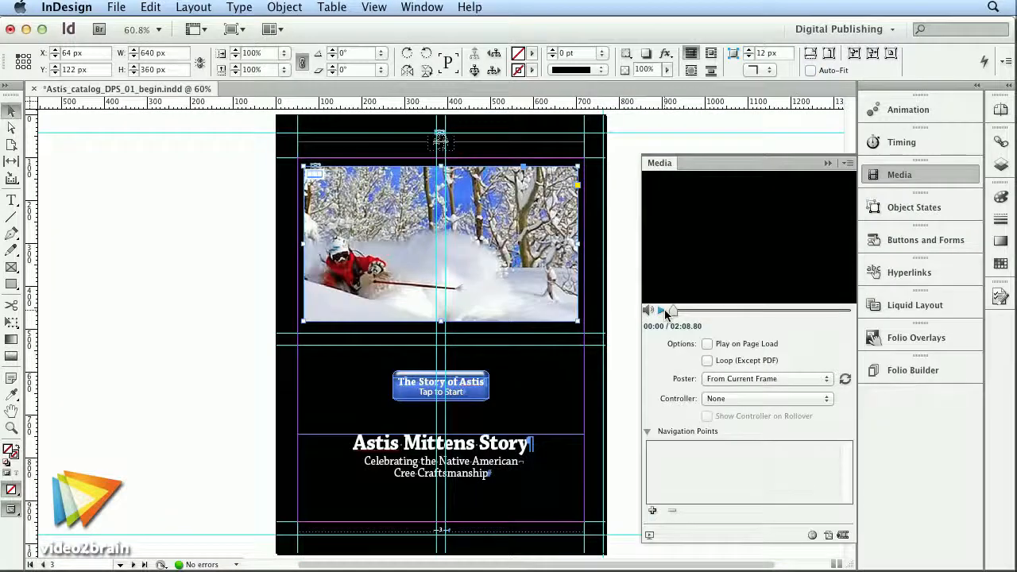
Play the placed skiing video in the Media panel preview
left_click(663, 312)
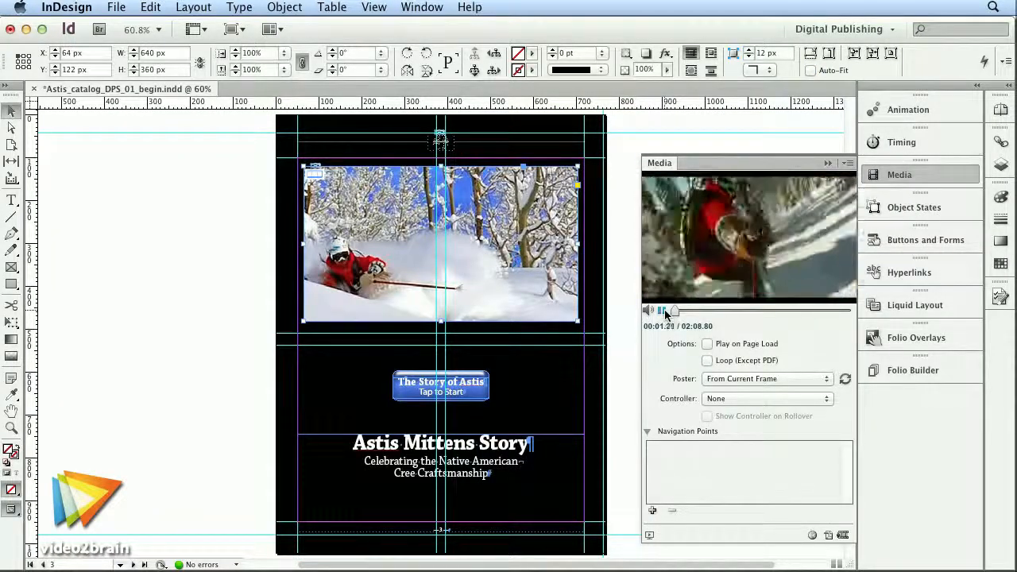
left_click(662, 310)
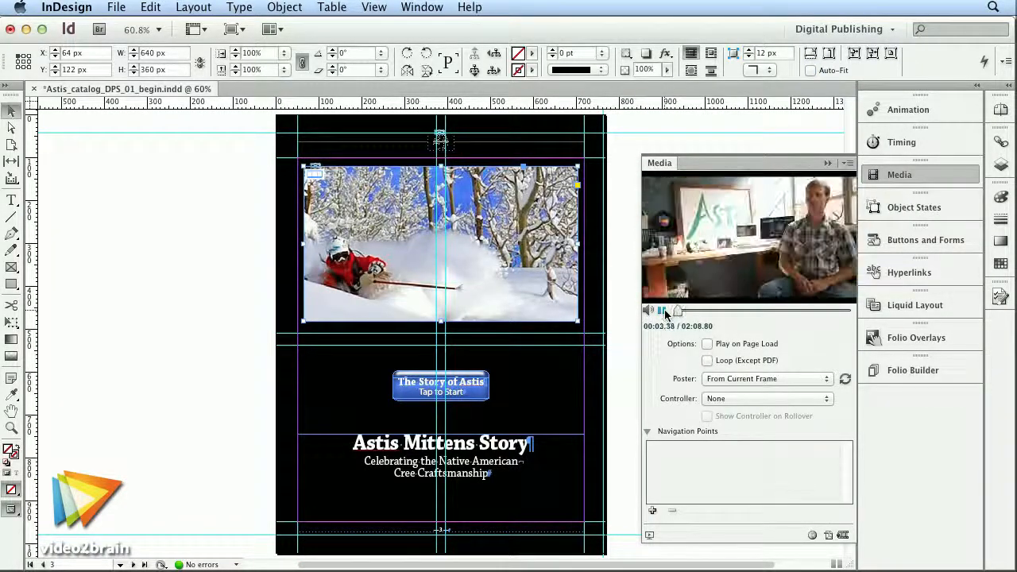